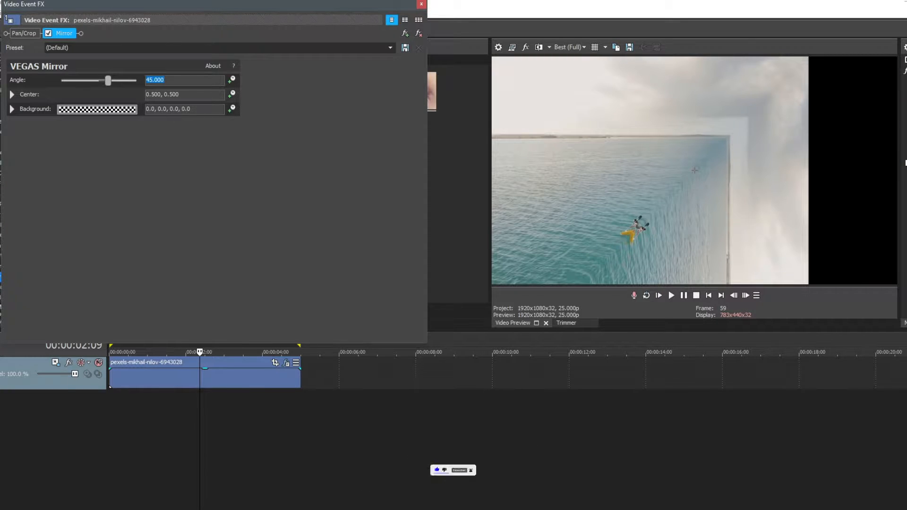
- Move the Mirror effect's centre right and up to about 0.685, 0.435, then close the FX window
click(11, 94)
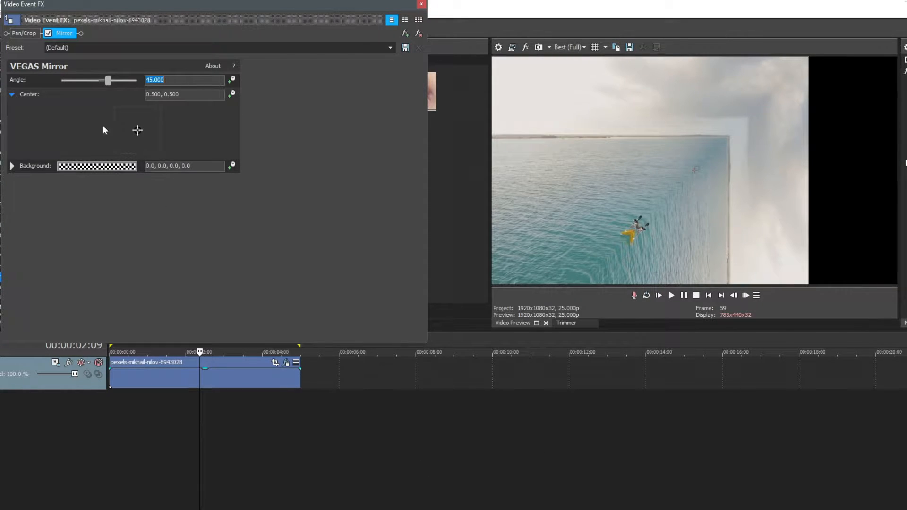
drag(125, 121, 141, 134)
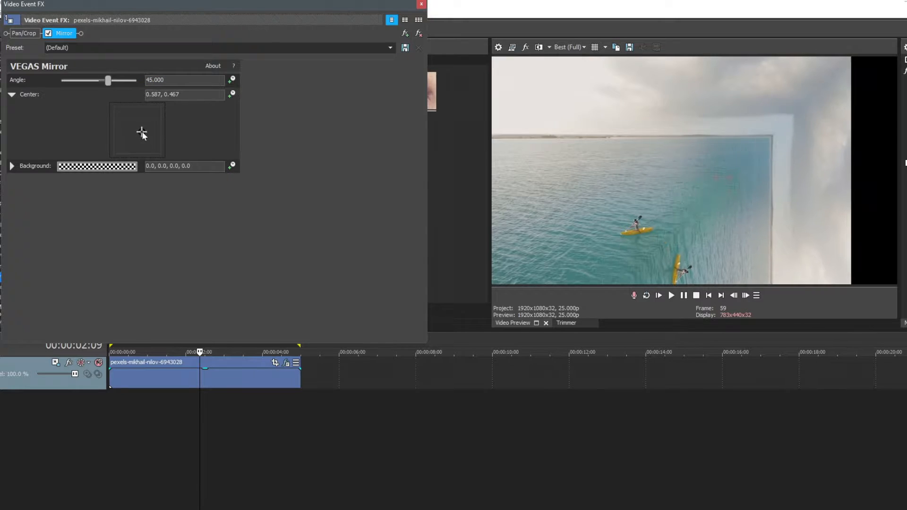
drag(142, 134, 147, 133)
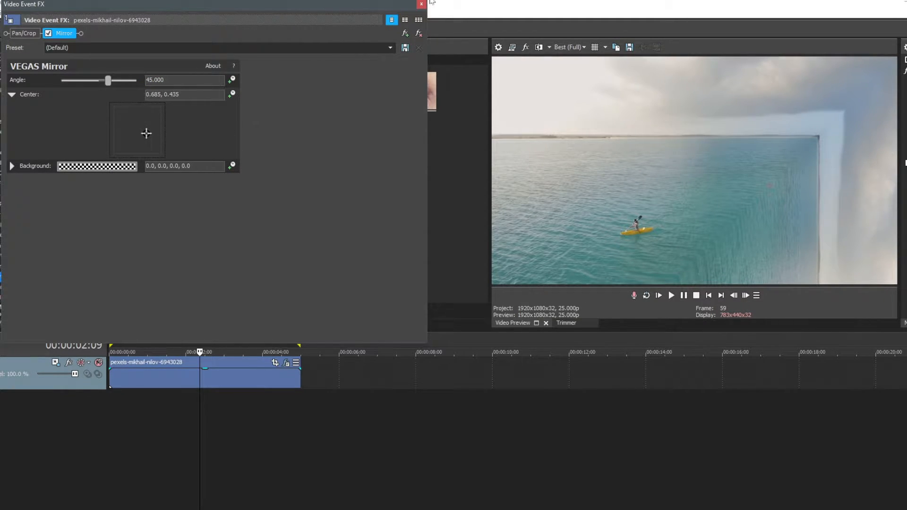
click(421, 4)
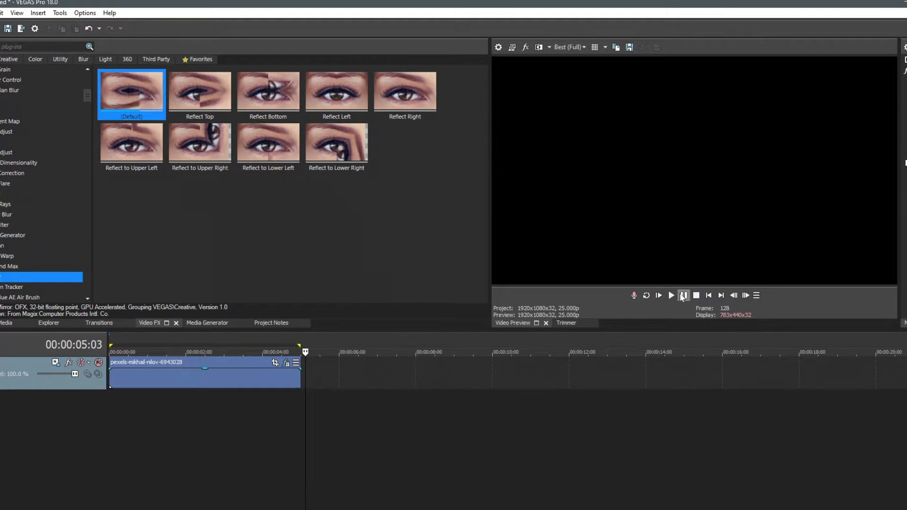
- Stop the preview playback and bring up the File menu
click(683, 295)
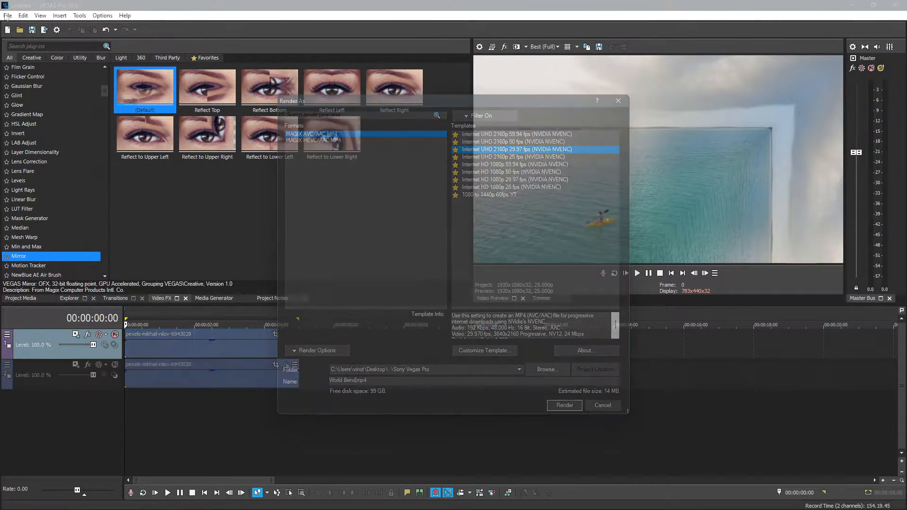
click(8, 15)
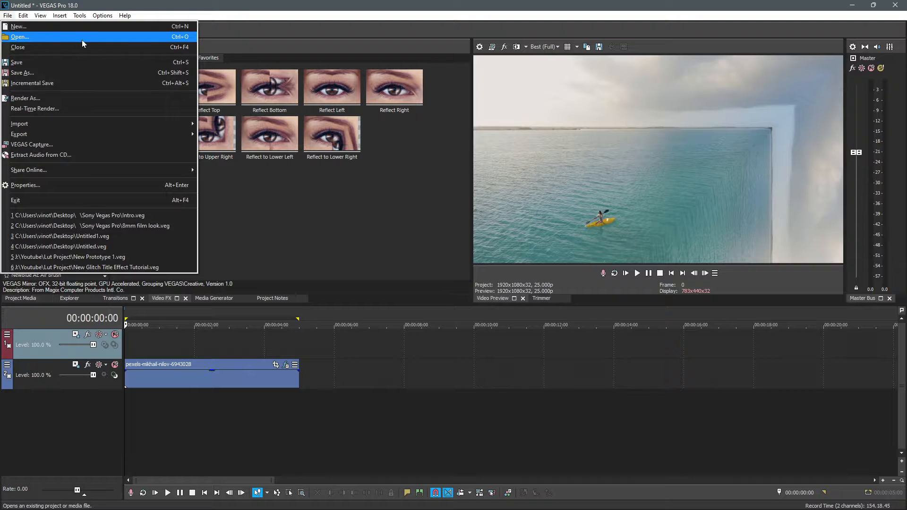
- Open World Bend.mp4 from the Desktop onto the top video track
click(19, 36)
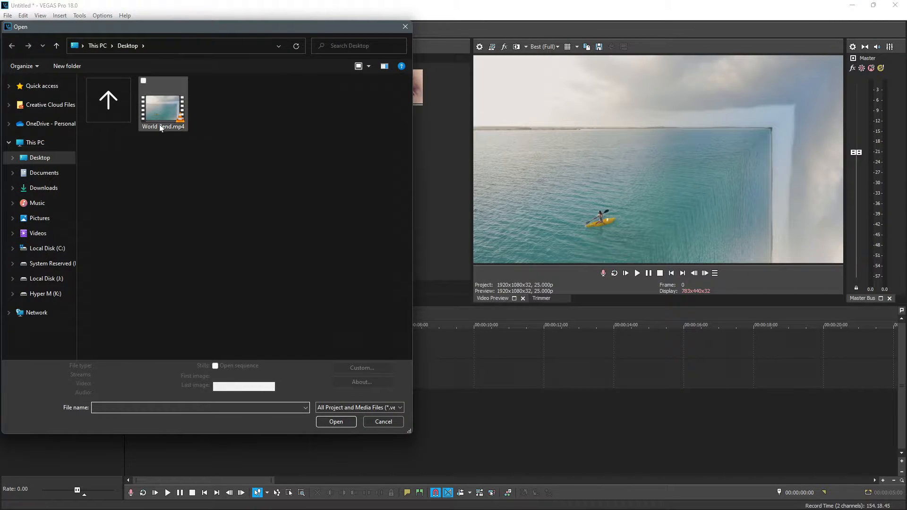
click(163, 100)
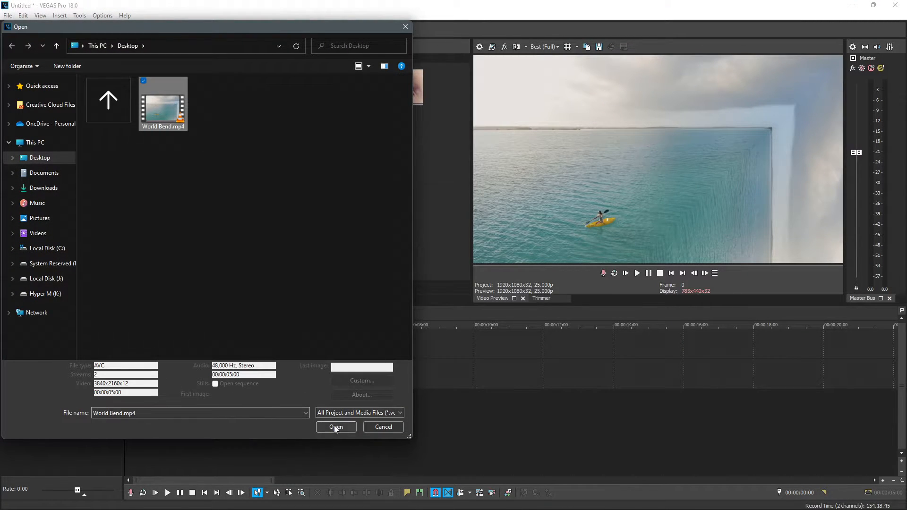
click(336, 427)
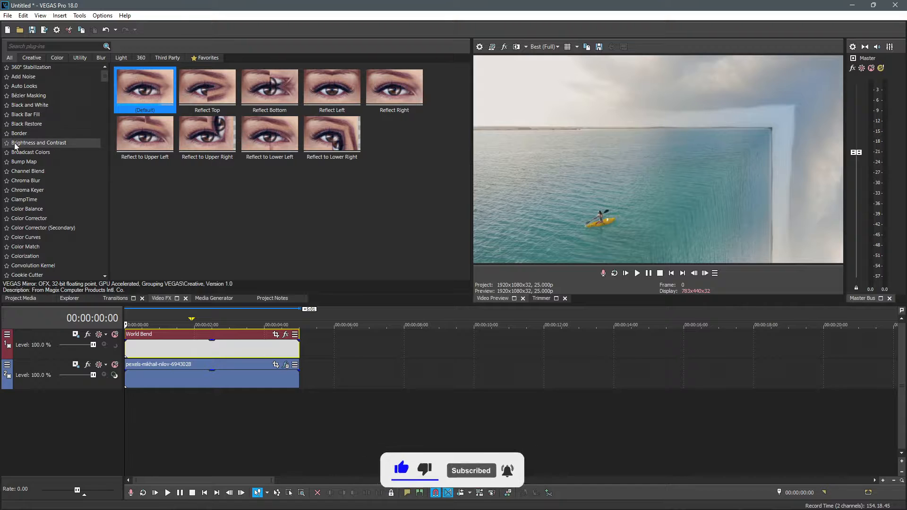
- Apply the Darker Brightness and Contrast preset to World Bend, lowering brightness to -0.238
click(39, 142)
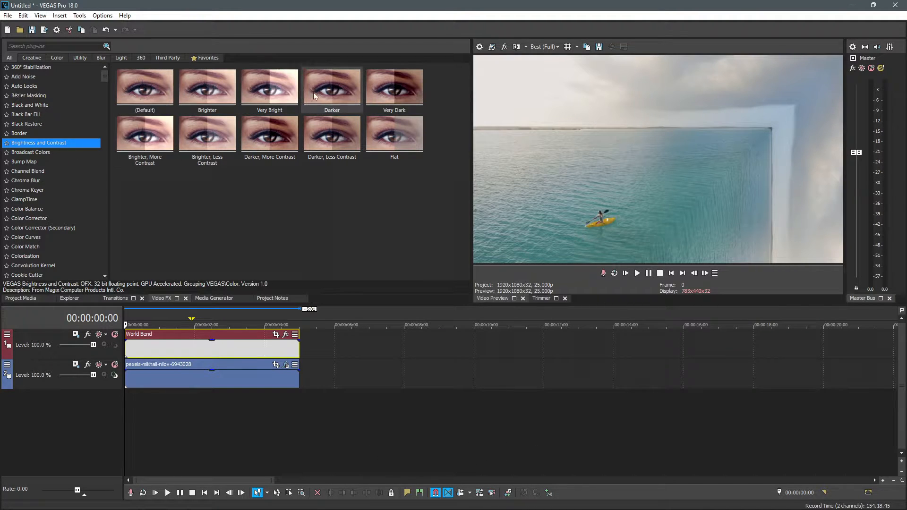
double_click(331, 87)
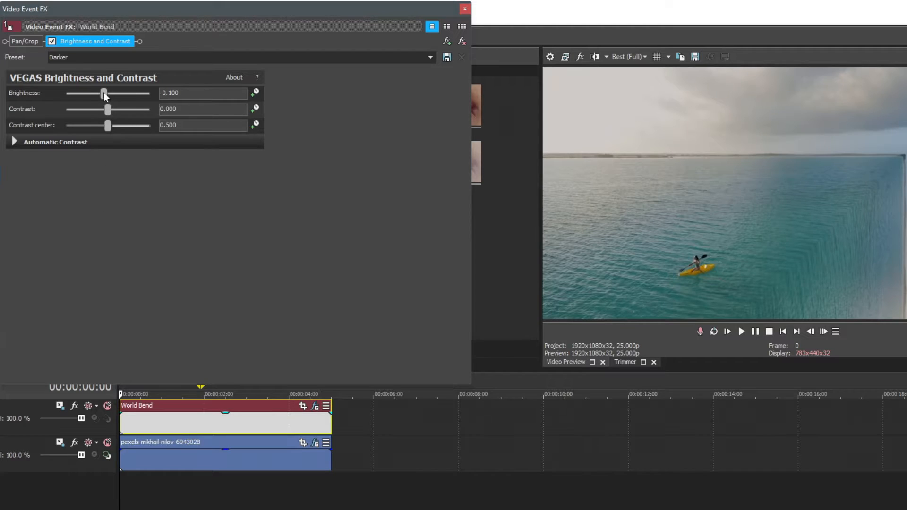
drag(104, 93, 98, 93)
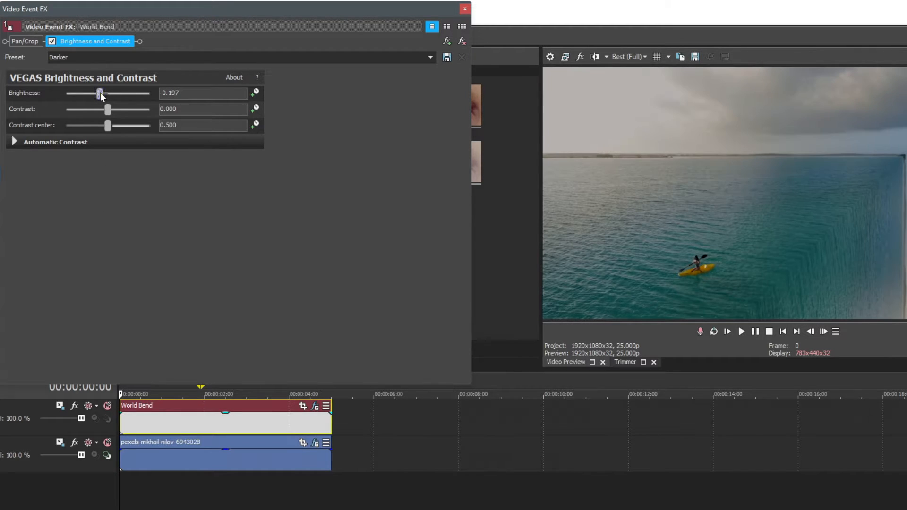
drag(101, 94, 97, 94)
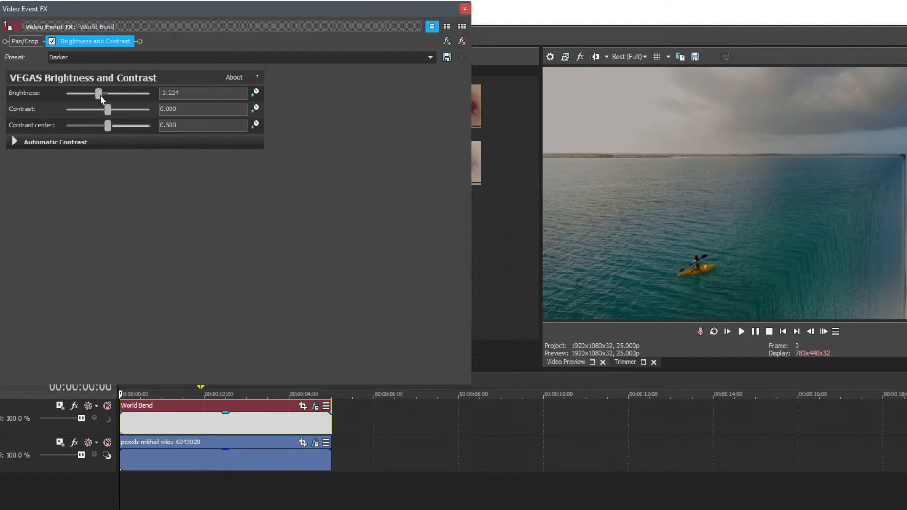
drag(98, 94, 97, 93)
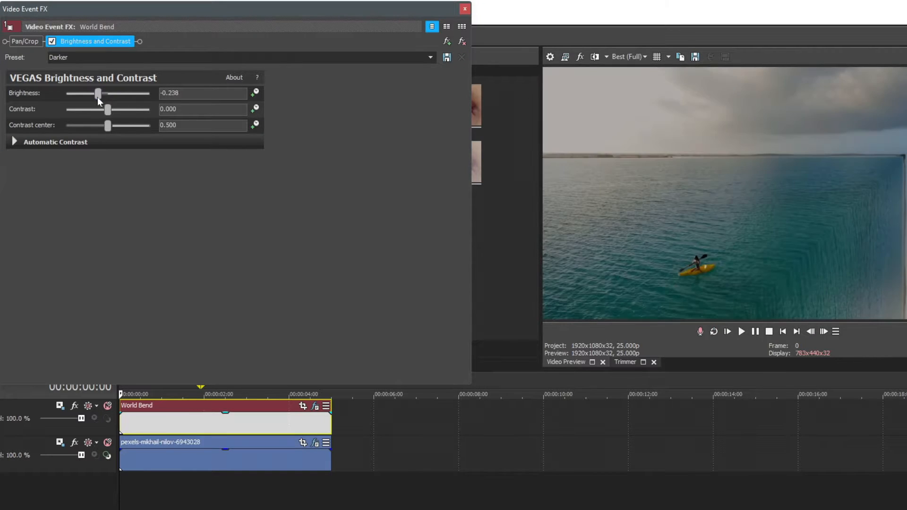
drag(97, 93, 96, 93)
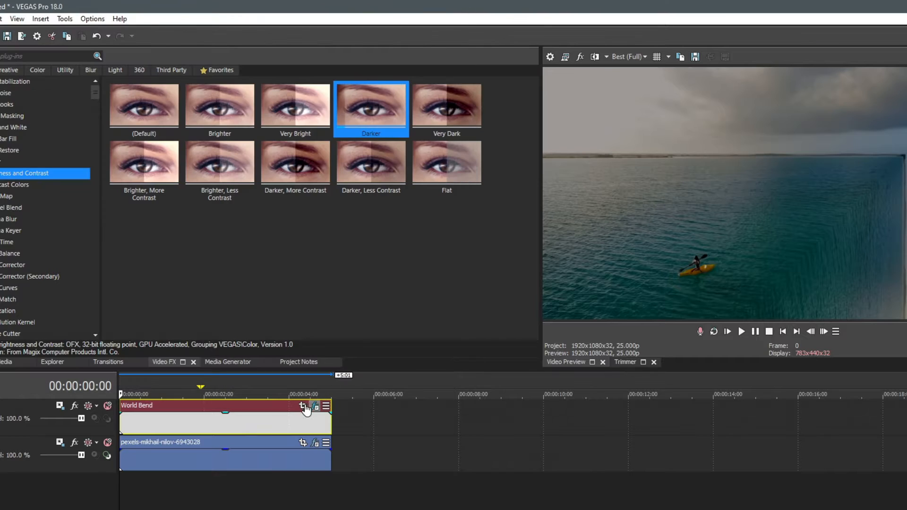
- Mask World Bend with a triangle over the wall, feathered Both at 4.8%
click(302, 407)
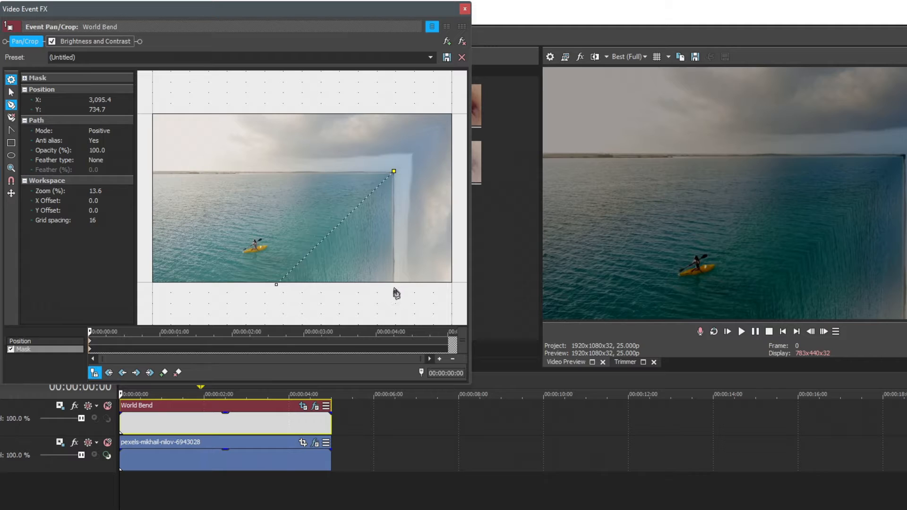
drag(275, 284, 394, 287)
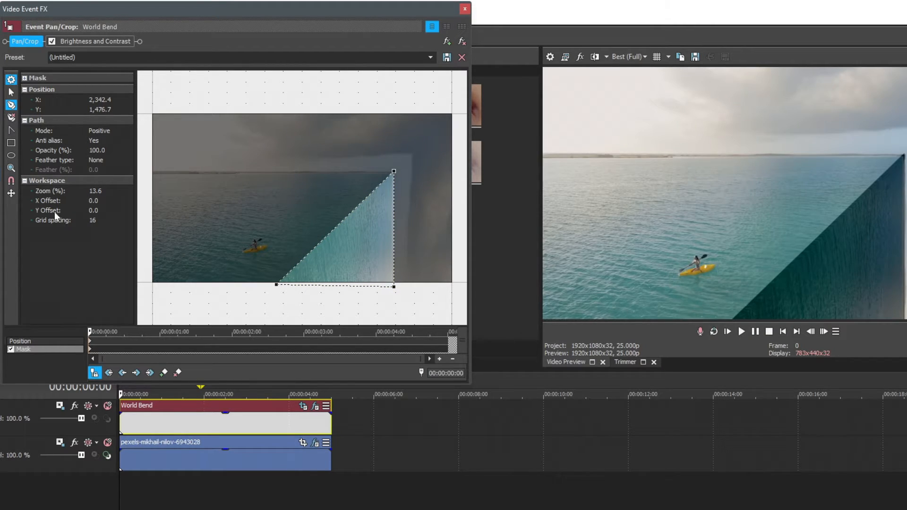
click(110, 160)
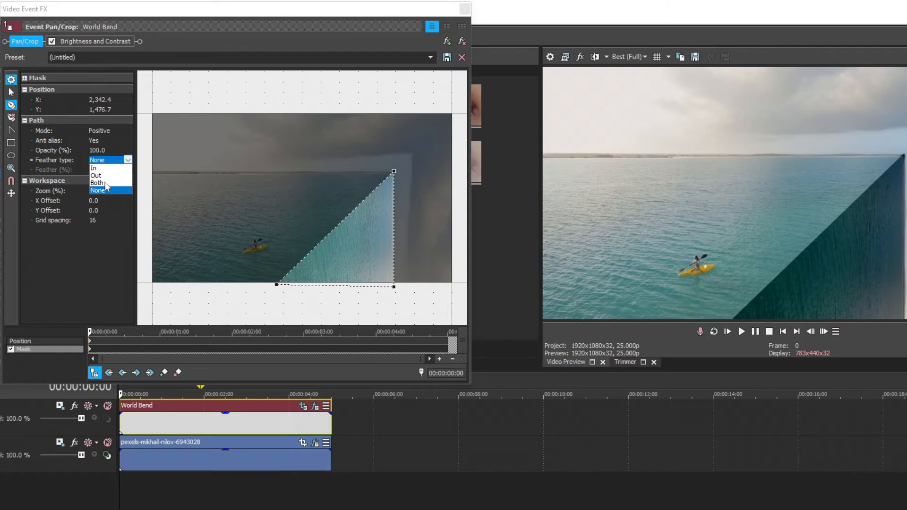
click(97, 183)
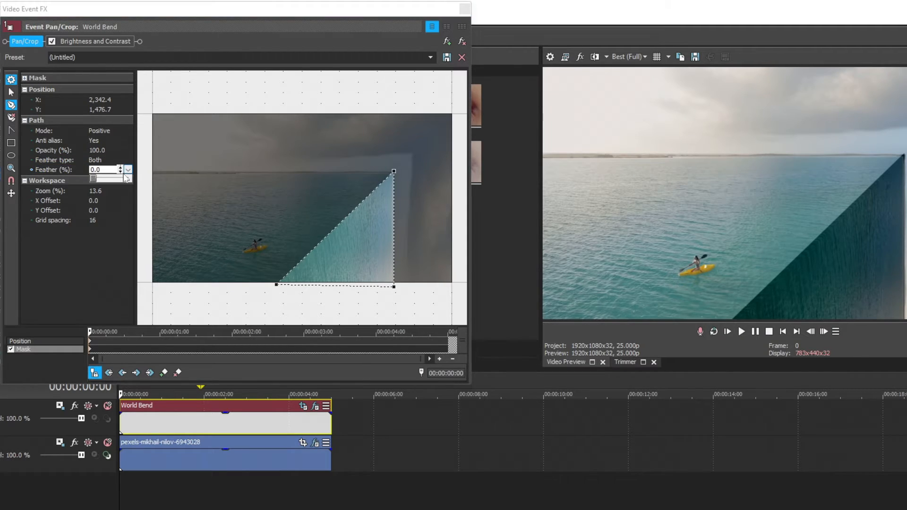
drag(98, 178, 100, 178)
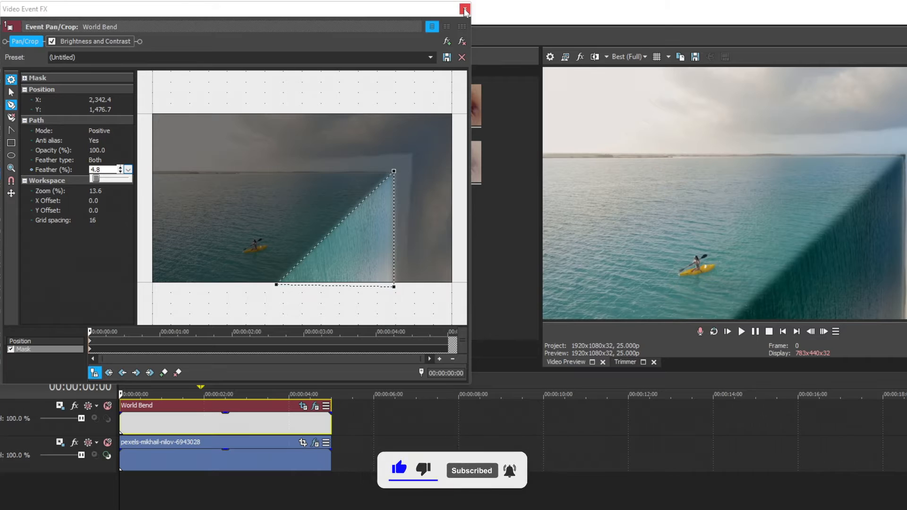
- Lower the World Bend event's opacity to 78% and play back the result
click(465, 9)
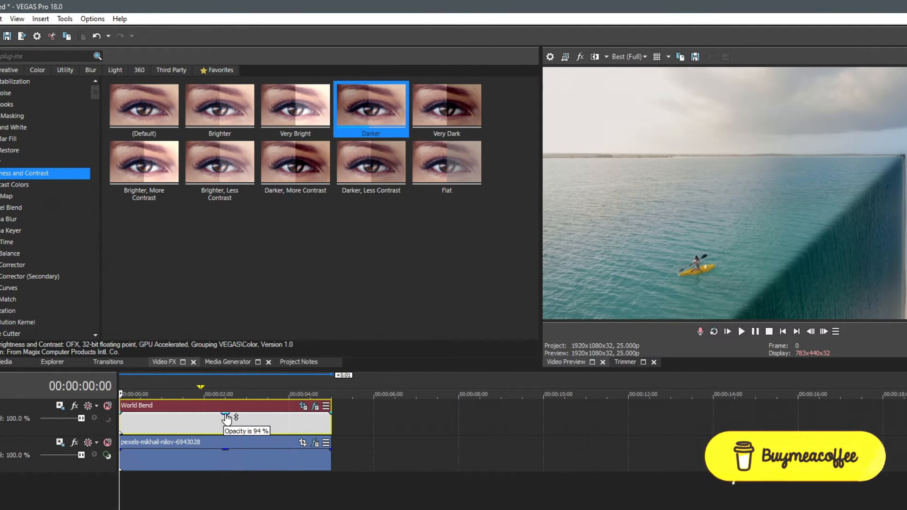
drag(226, 417, 227, 420)
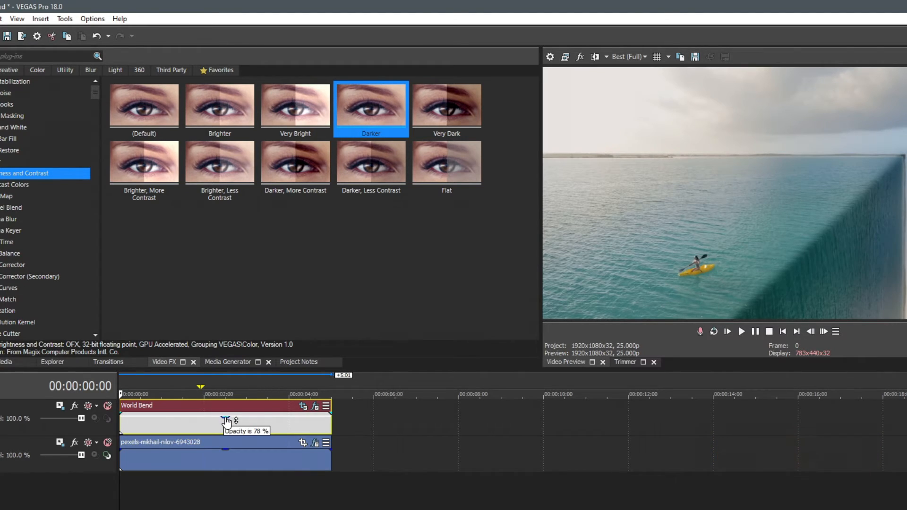
click(741, 331)
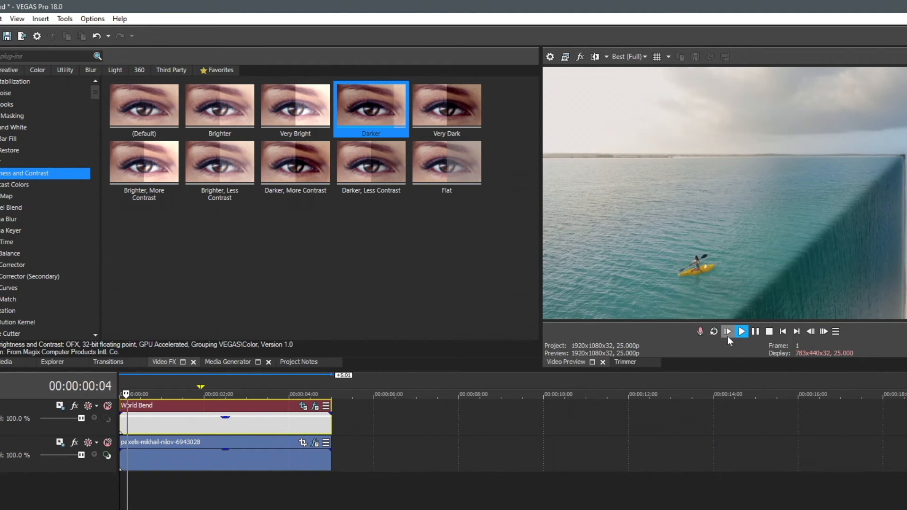